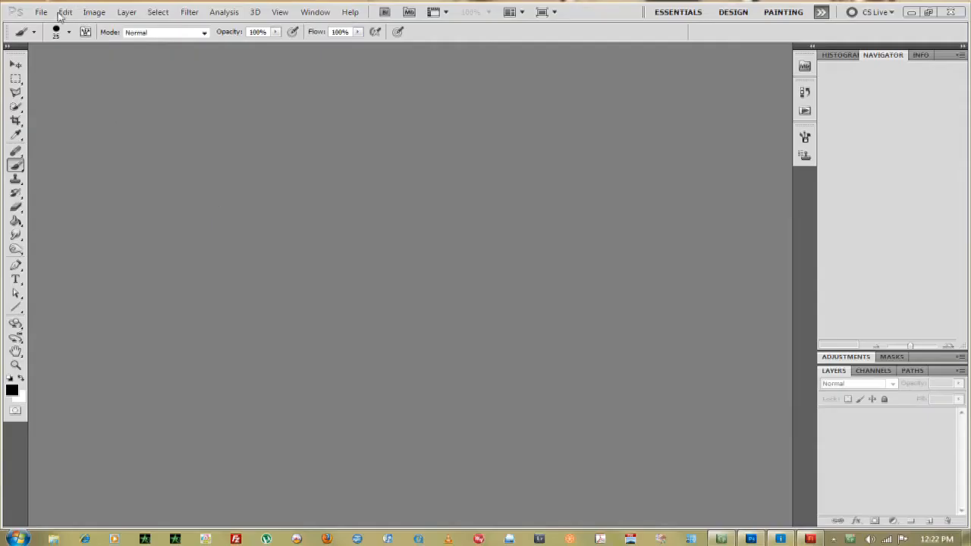
# - Create a new 1280×720 pixel document with a white background via File > New
pyautogui.click(41, 12)
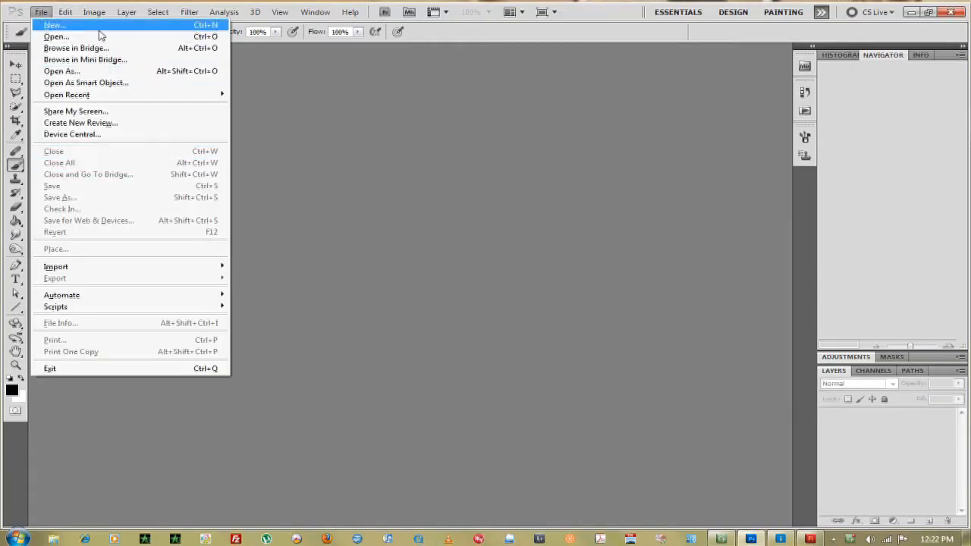
pyautogui.click(54, 25)
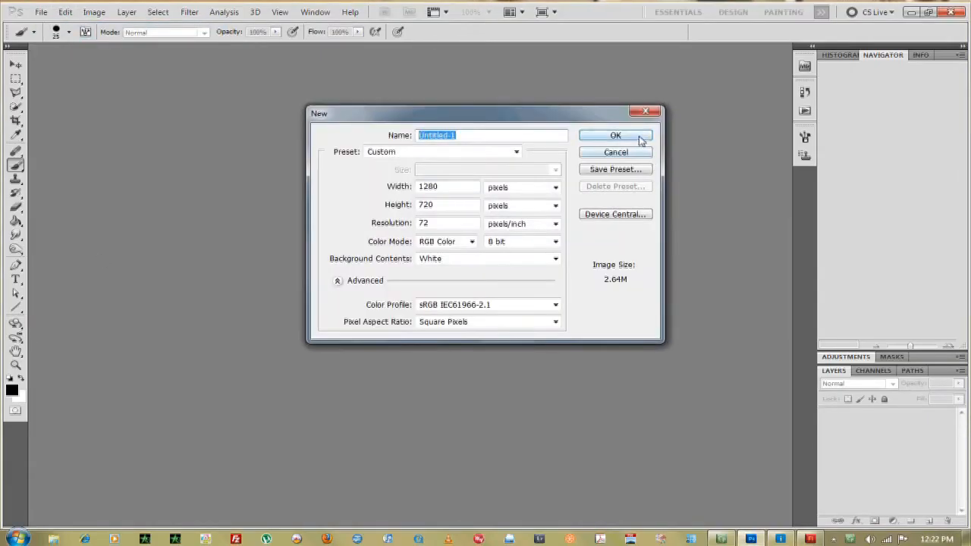
pyautogui.click(614, 135)
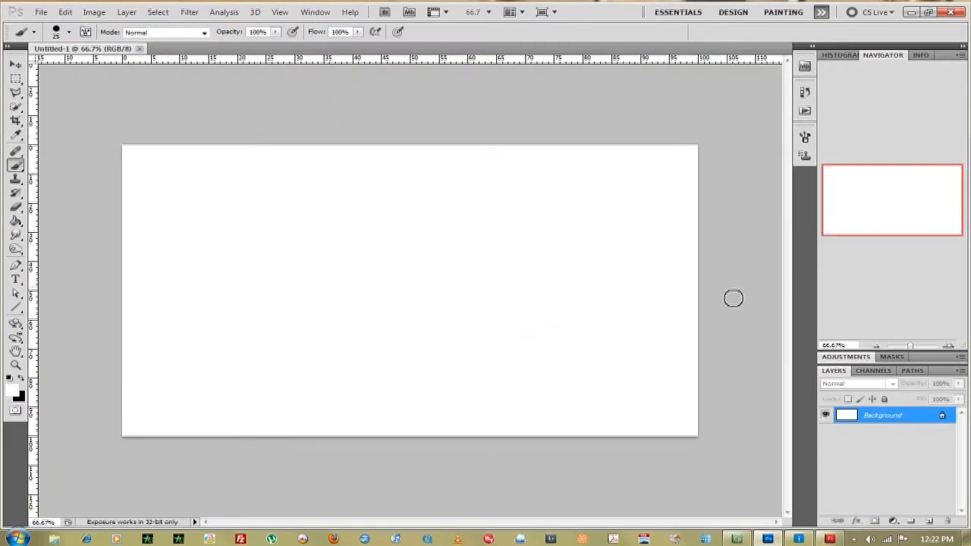
pyautogui.moveTo(348, 135)
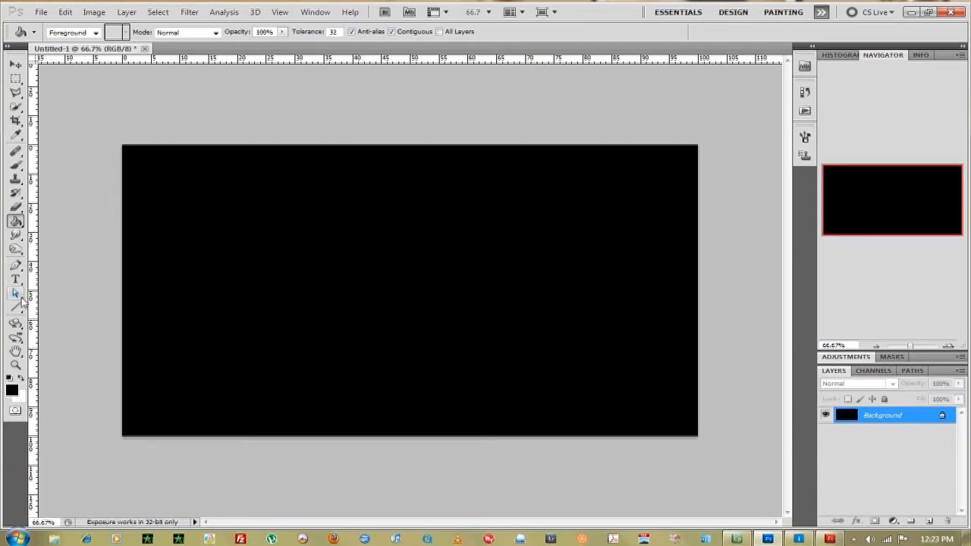
pyautogui.moveTo(15, 294)
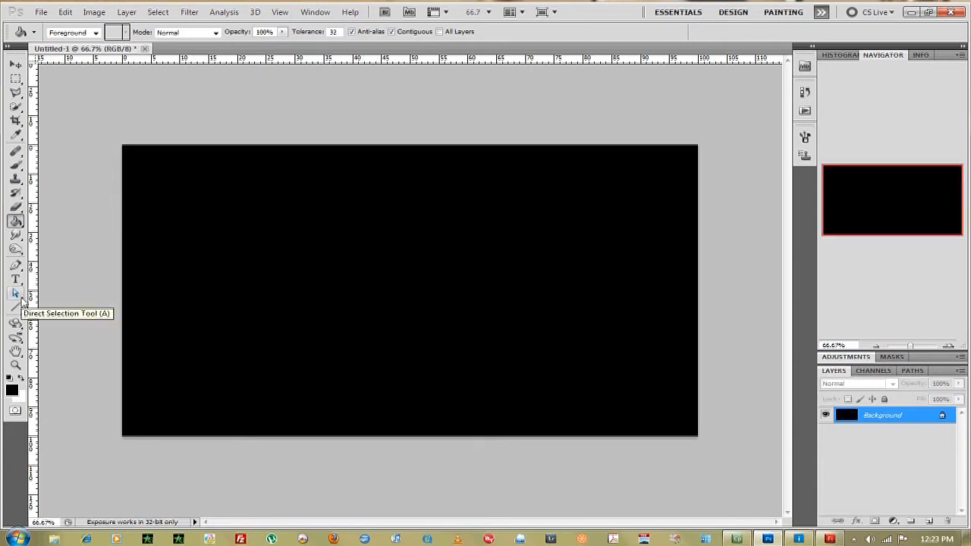